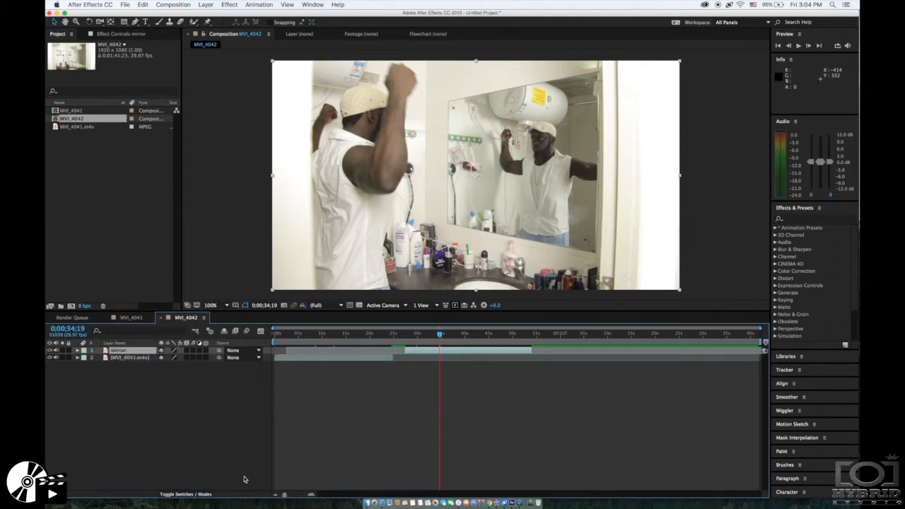
# Rename the lower clip layer via its right-click Rename command.
pyautogui.click(360, 333)
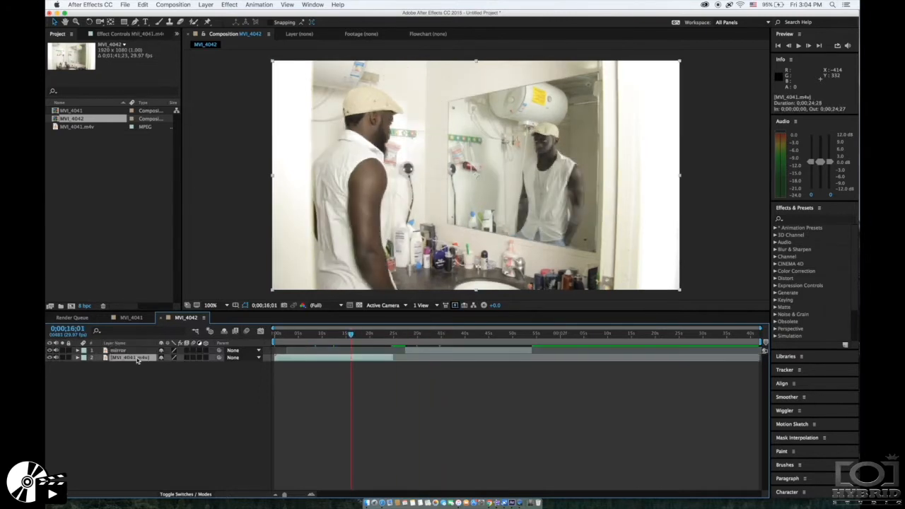
pyautogui.rightClick(128, 357)
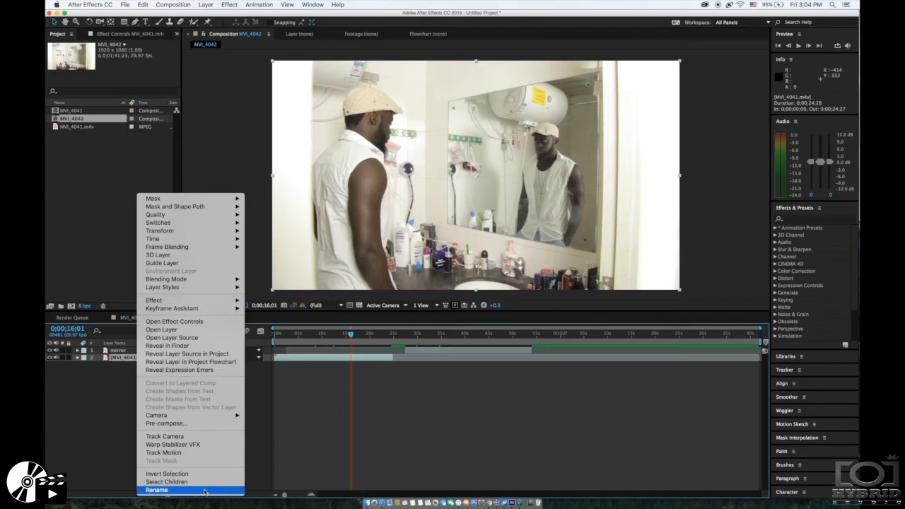
pyautogui.click(156, 489)
pyautogui.write('main')
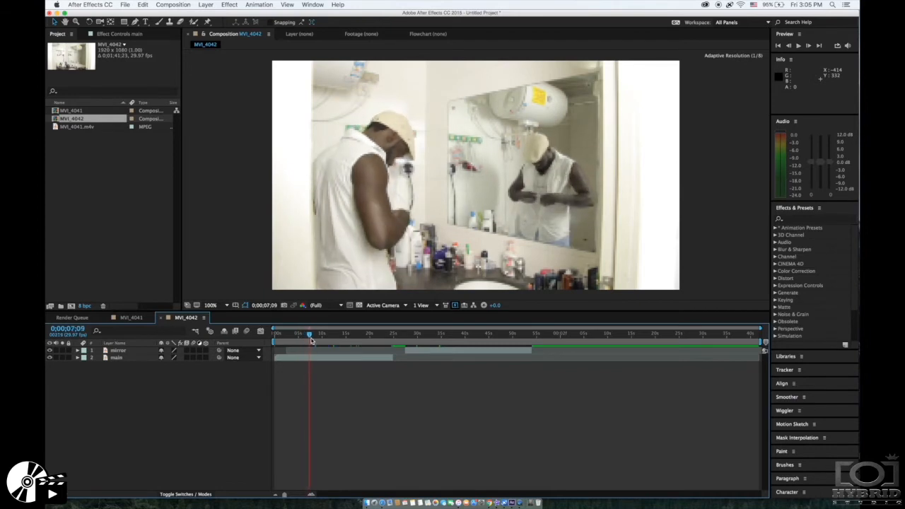
# Move the current time indicator to about eight seconds in the timeline ruler.
pyautogui.click(314, 334)
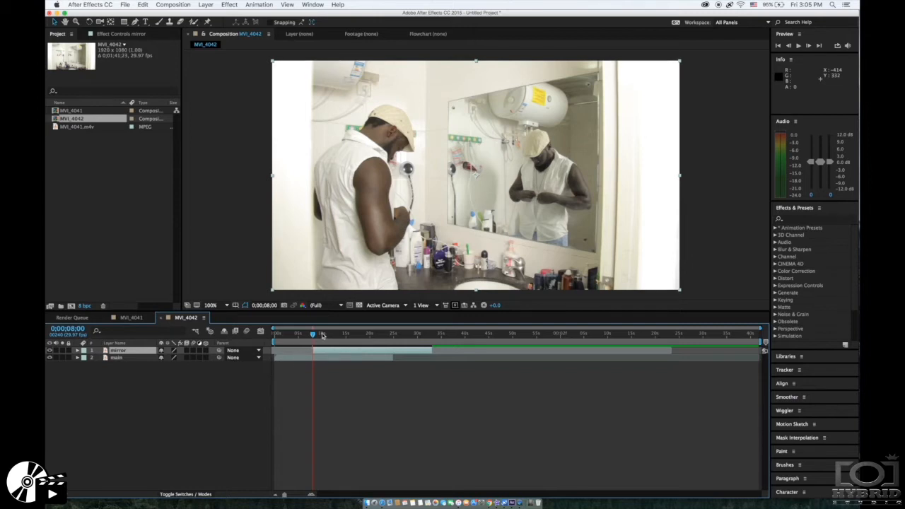
pyautogui.moveTo(322, 333)
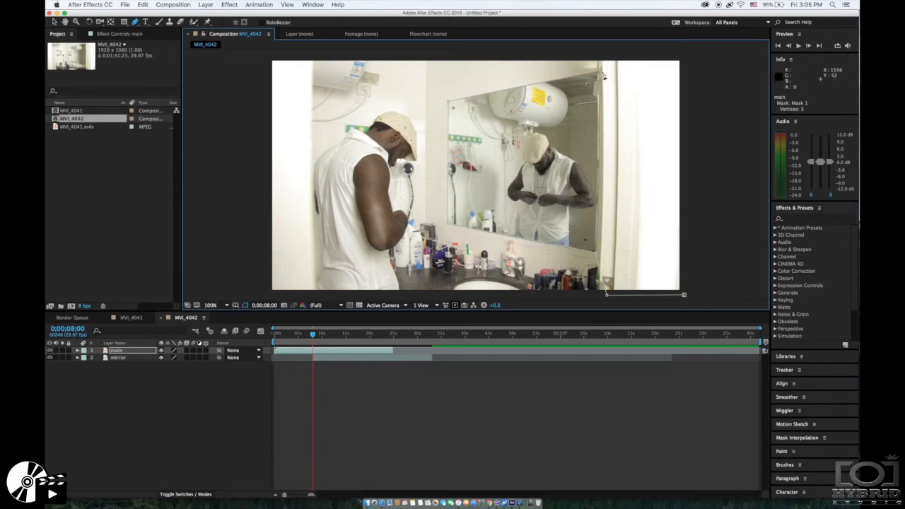
pyautogui.moveTo(615, 58)
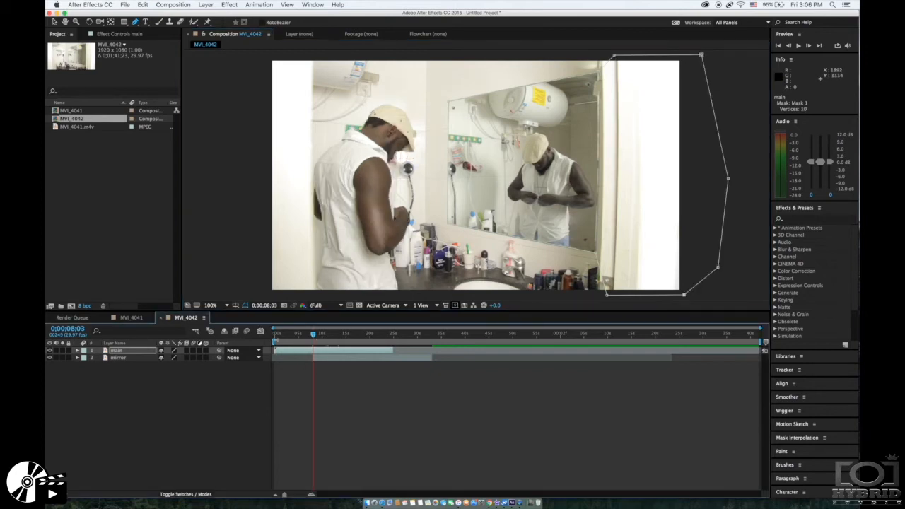
# Close the Pen-tool mask outline drawn around the mirror on the top layer.
pyautogui.click(79, 350)
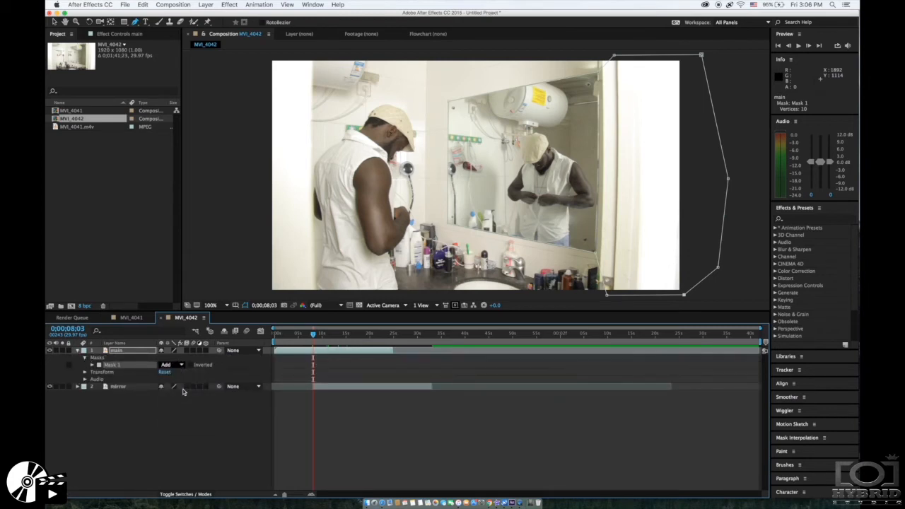
# Set Mask 1 on the top clip to Subtract and scrub forward to preview.
pyautogui.click(170, 364)
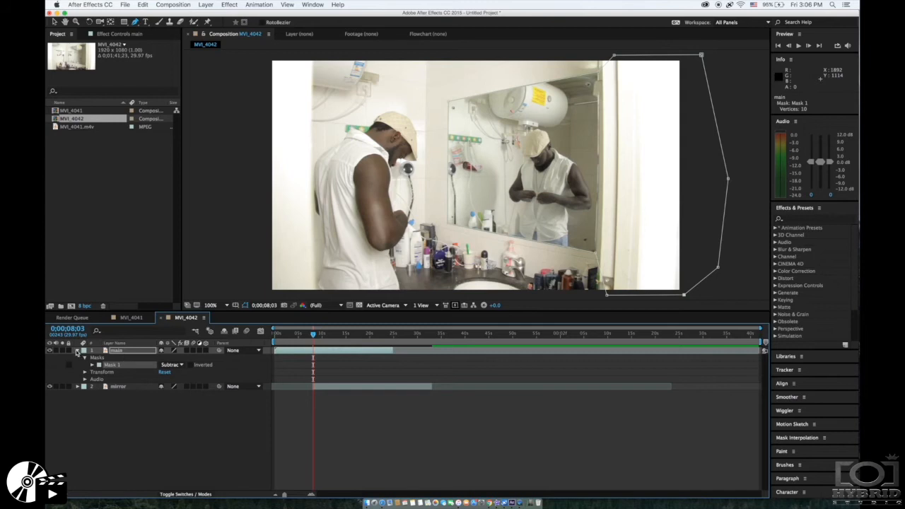
pyautogui.click(78, 350)
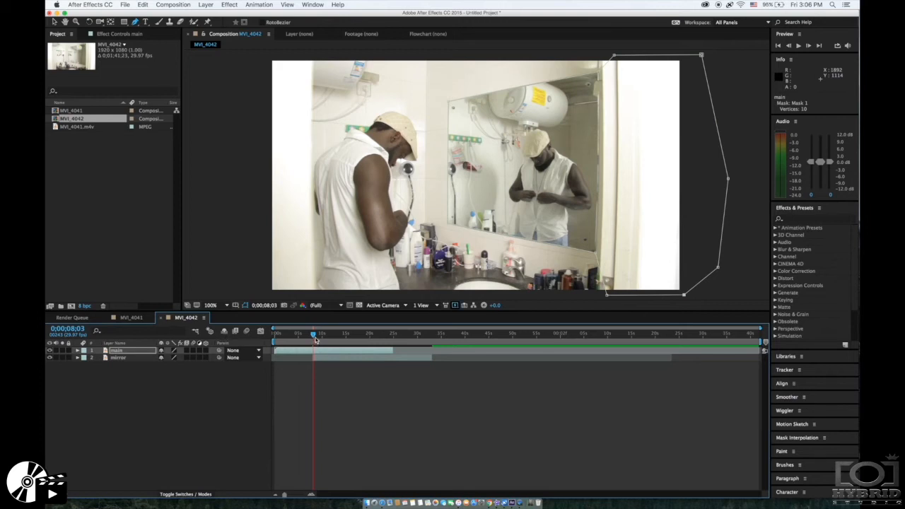
pyautogui.moveTo(314, 334); pyautogui.dragTo(334, 334)
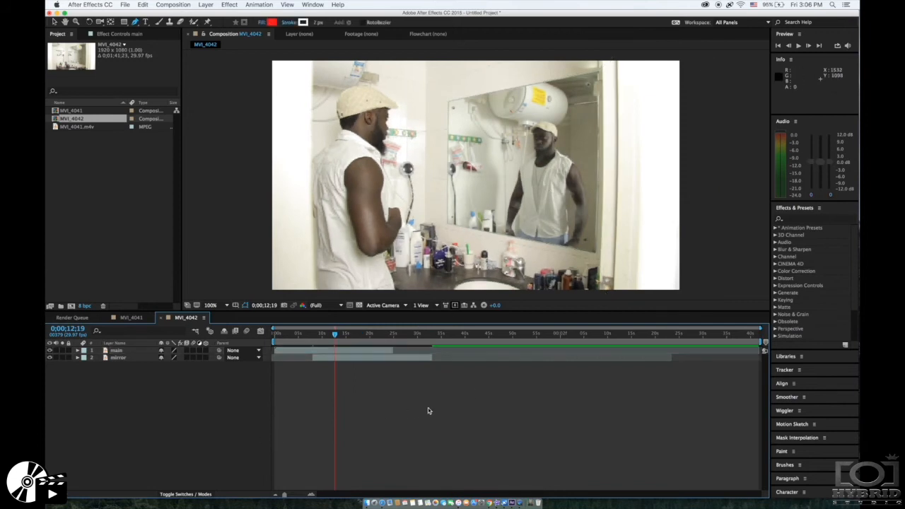
pyautogui.moveTo(335, 337)
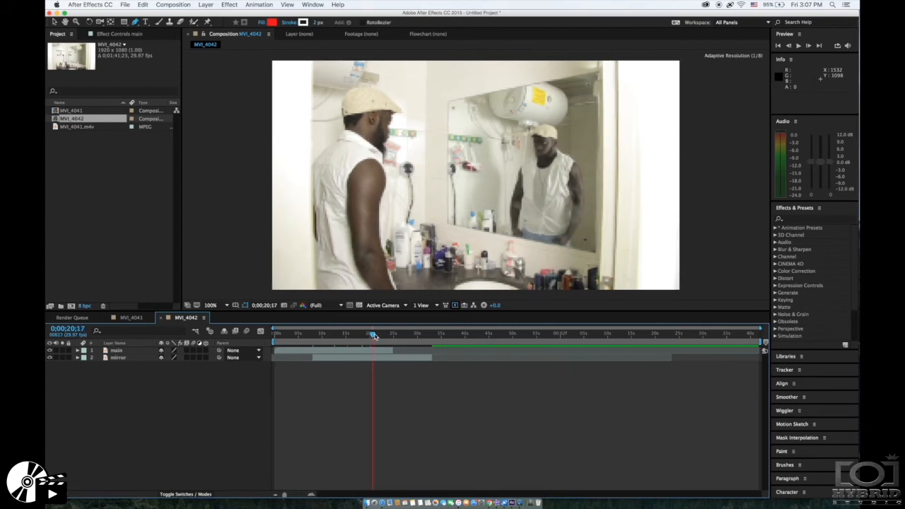
# Scrub the current time indicator to around 0:00:22:00 to check the reflection.
pyautogui.moveTo(373, 333); pyautogui.dragTo(380, 333)
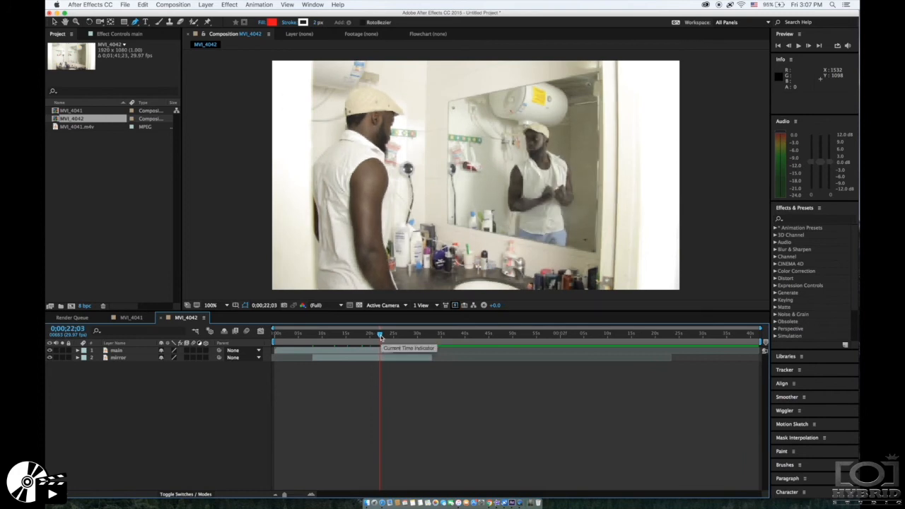
pyautogui.moveTo(209, 437)
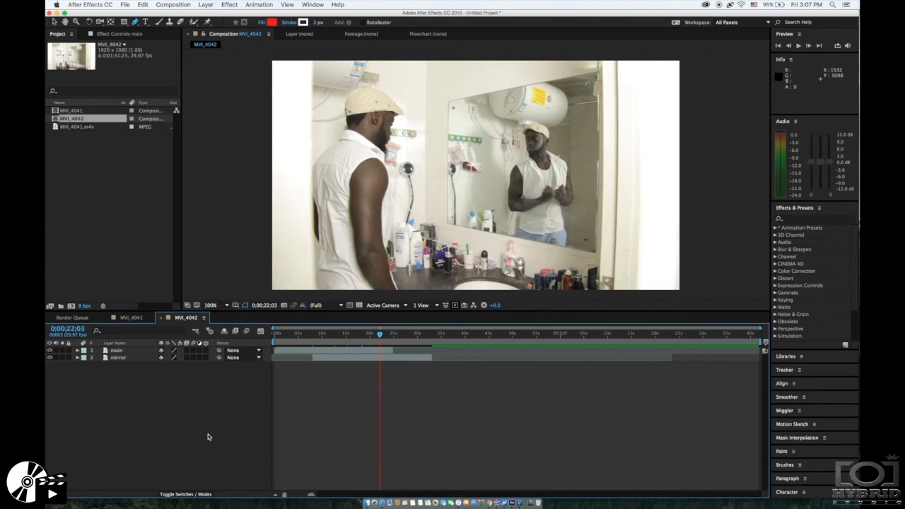
pyautogui.moveTo(96, 367)
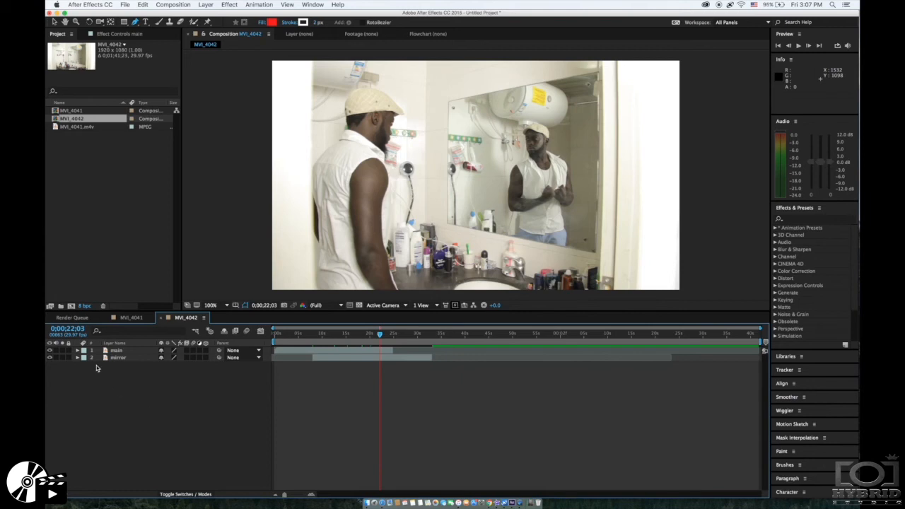
pyautogui.click(85, 351)
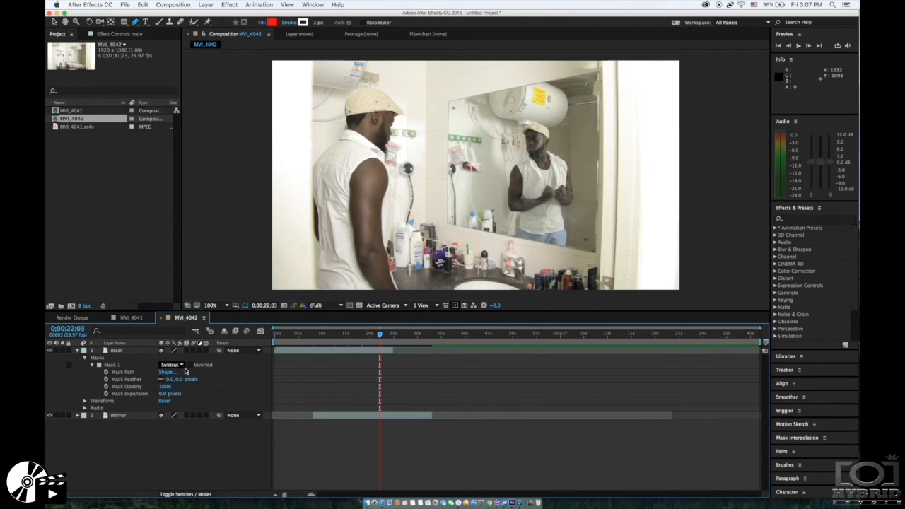
pyautogui.moveTo(122, 418)
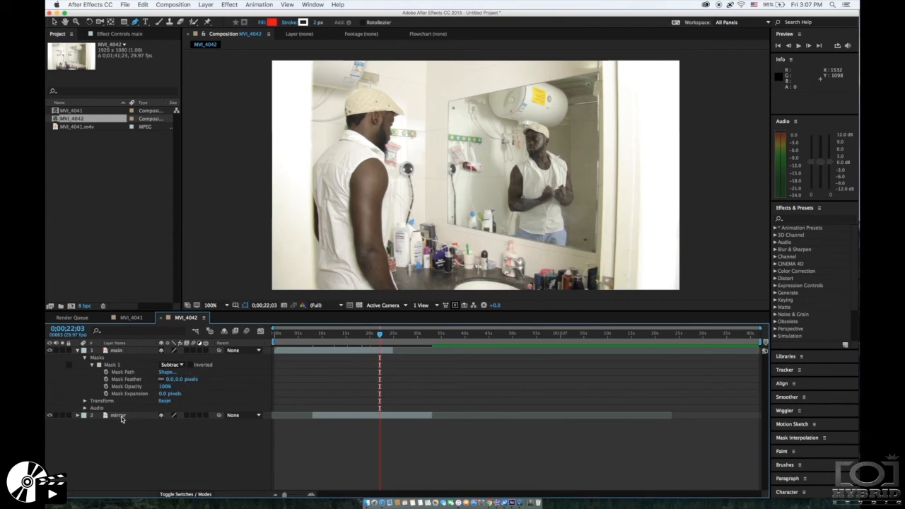
pyautogui.moveTo(176, 401)
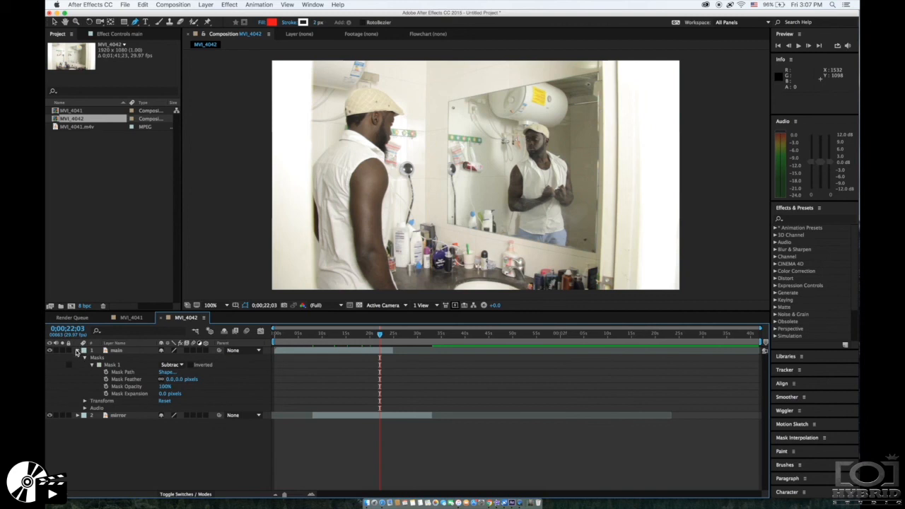
pyautogui.click(78, 350)
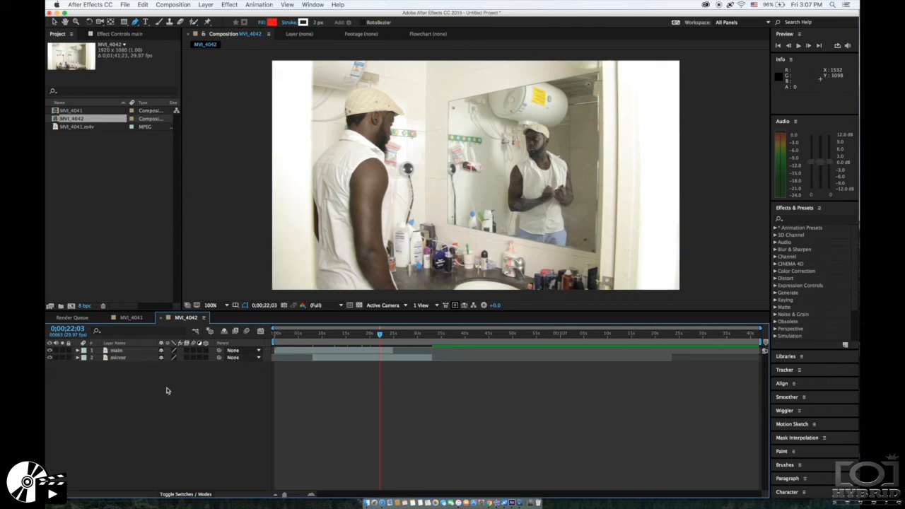